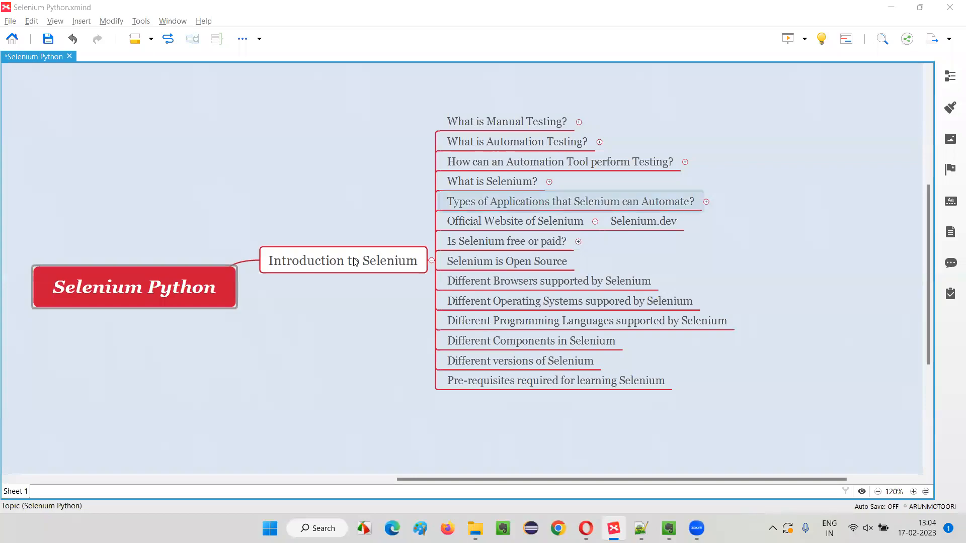
Select the path from 'Selenium Python' through 'Introduction to Selenium' to 'Is Selenium free or paid?'
click(134, 287)
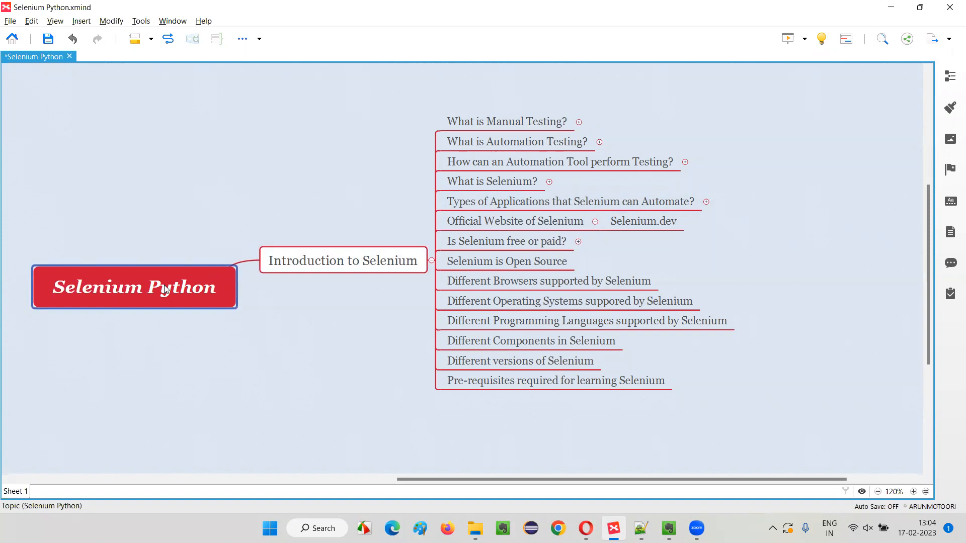
click(343, 260)
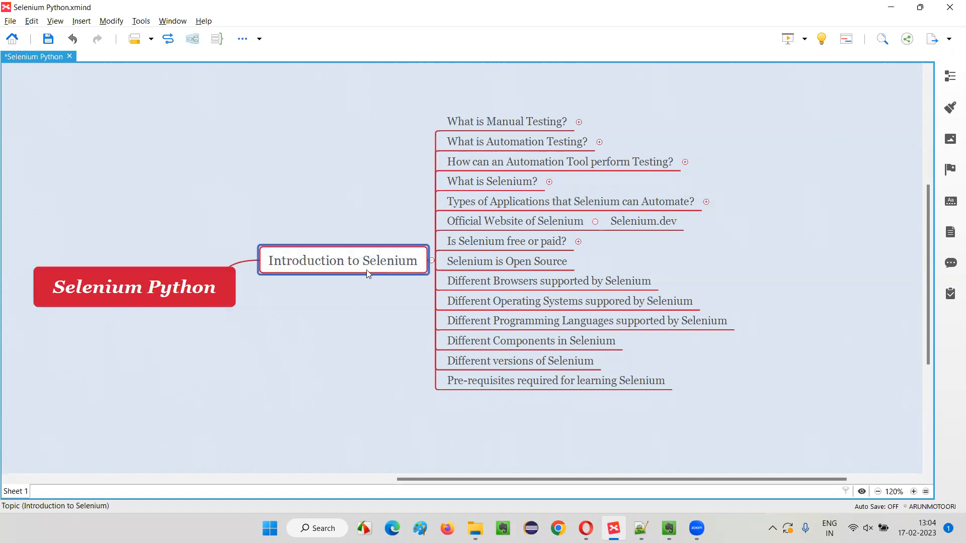
click(506, 240)
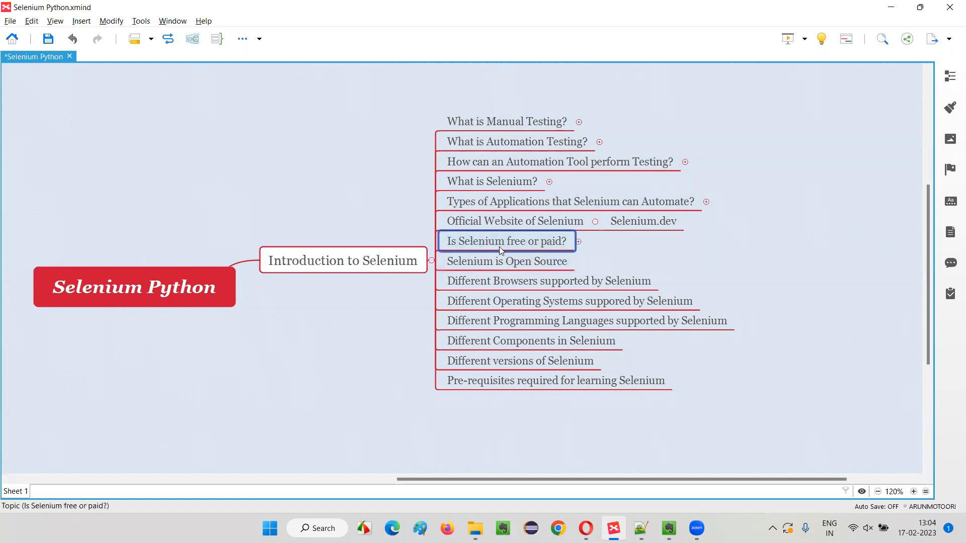
mouse_move(526, 248)
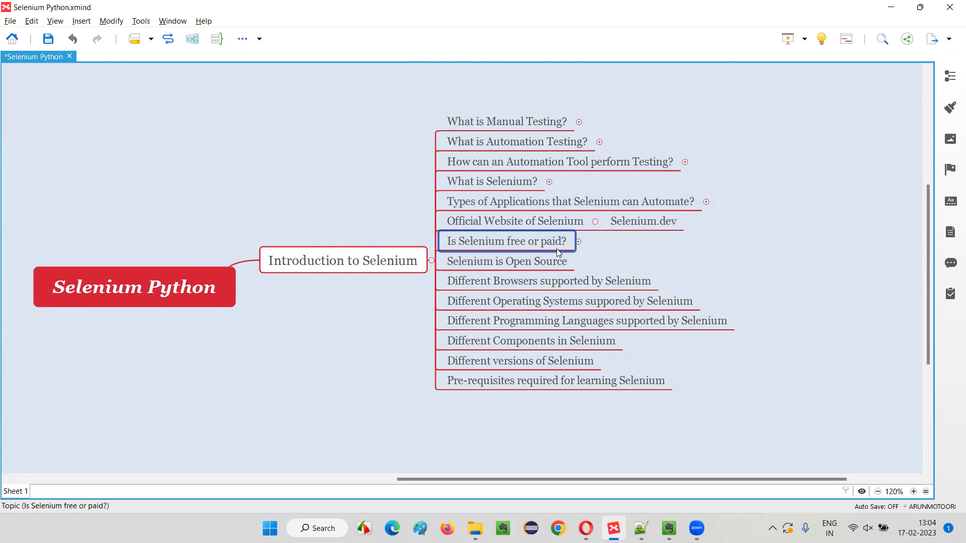
Expand 'Is Selenium free or paid?' to reveal its notes on being free with no license cost
click(577, 240)
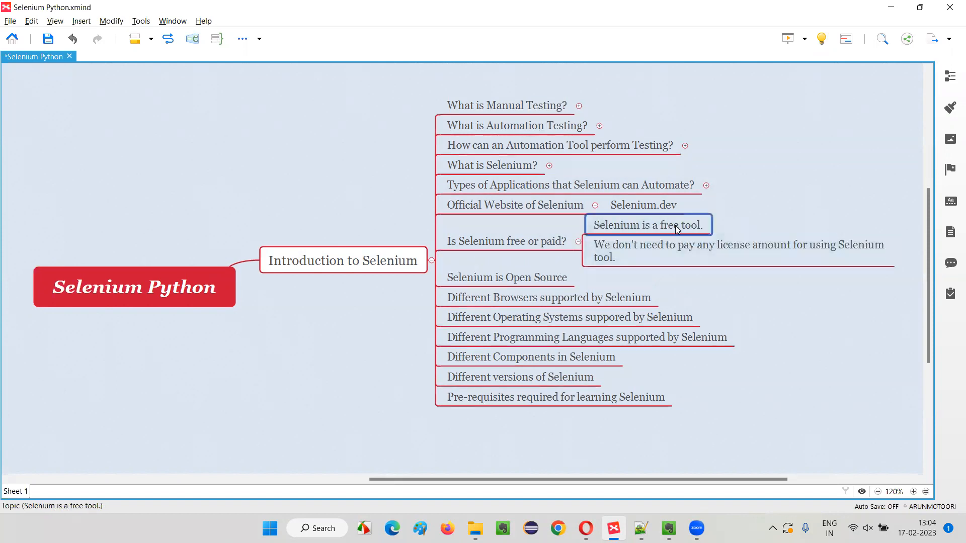
click(738, 250)
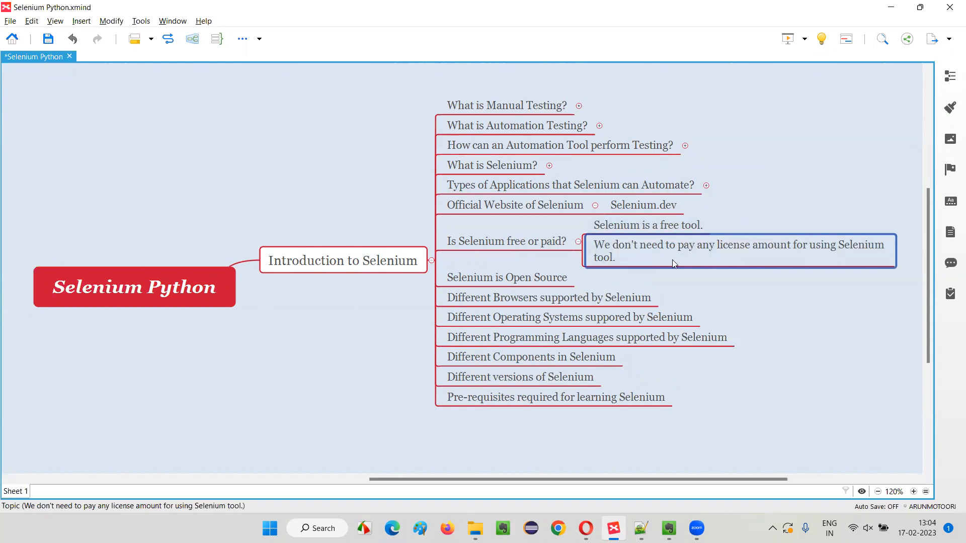
mouse_move(628, 262)
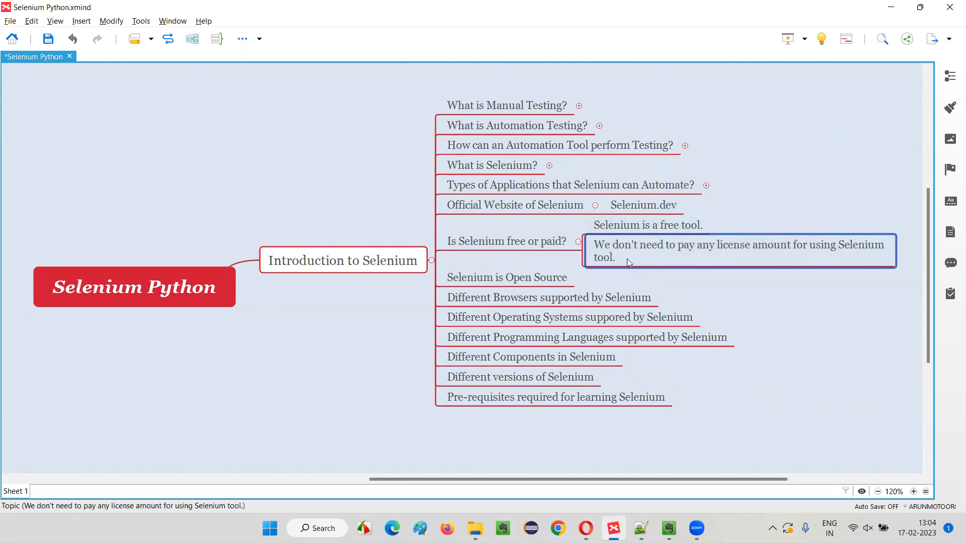
click(505, 241)
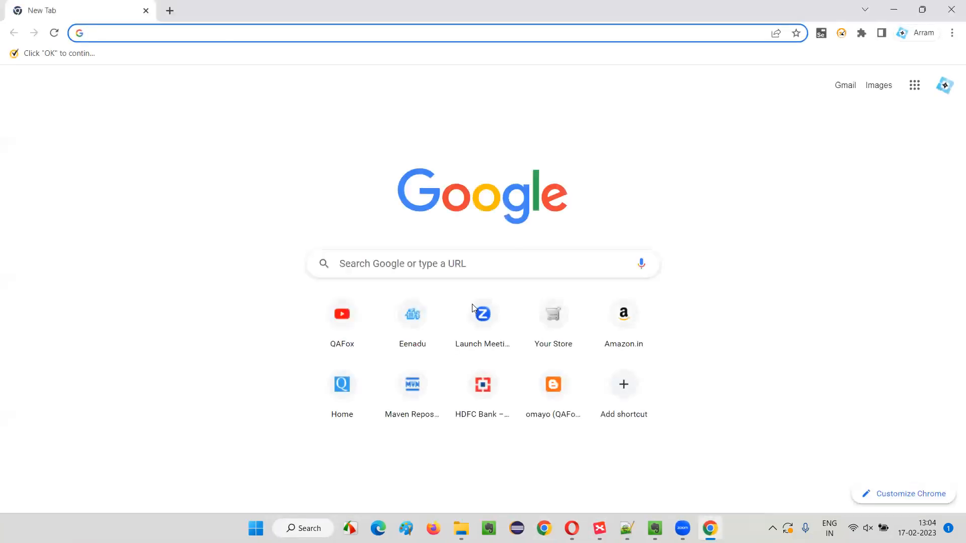
Go to selenium.dev and reach the Selenium Downloads page
text(selenium.dev)
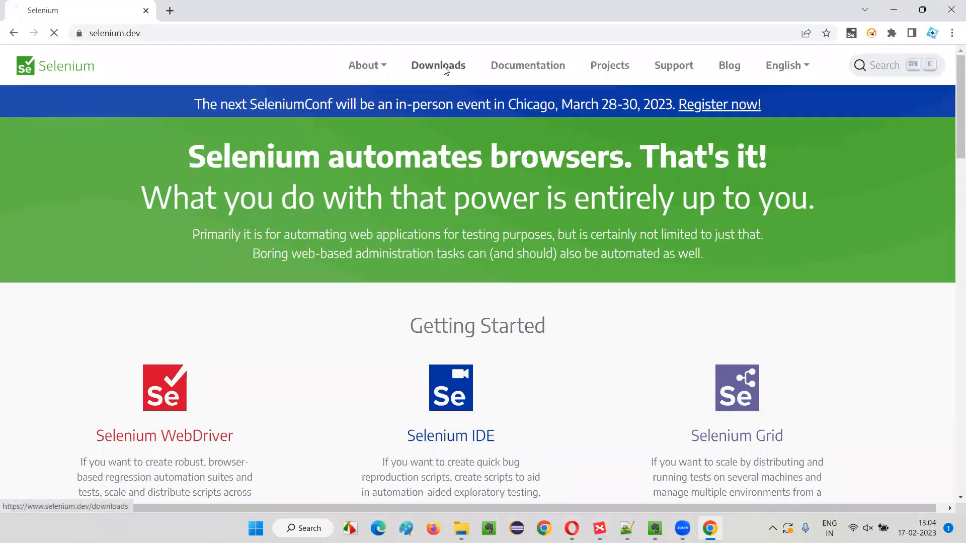
click(437, 66)
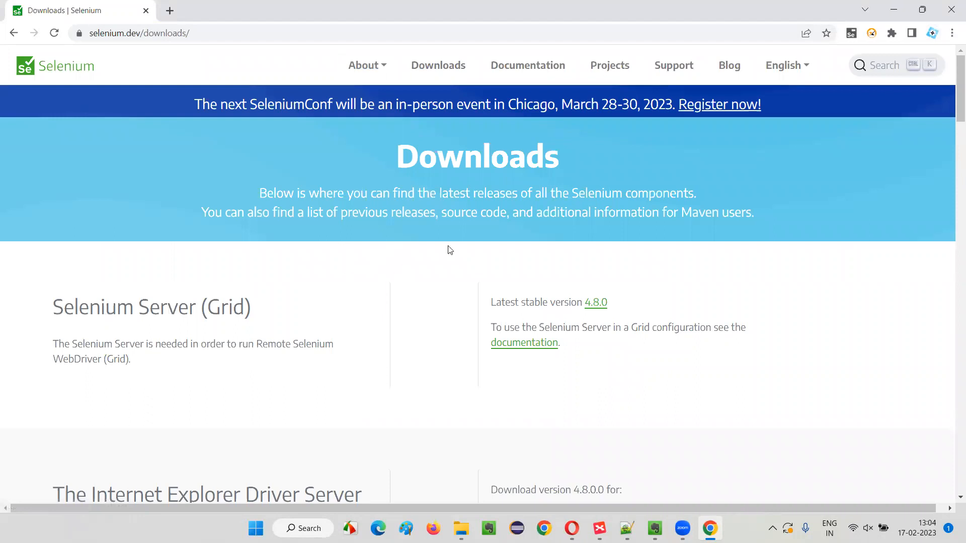
Scroll to the language bindings and highlight the Python client's stable 4.8.0 entry
scroll(down, 3)
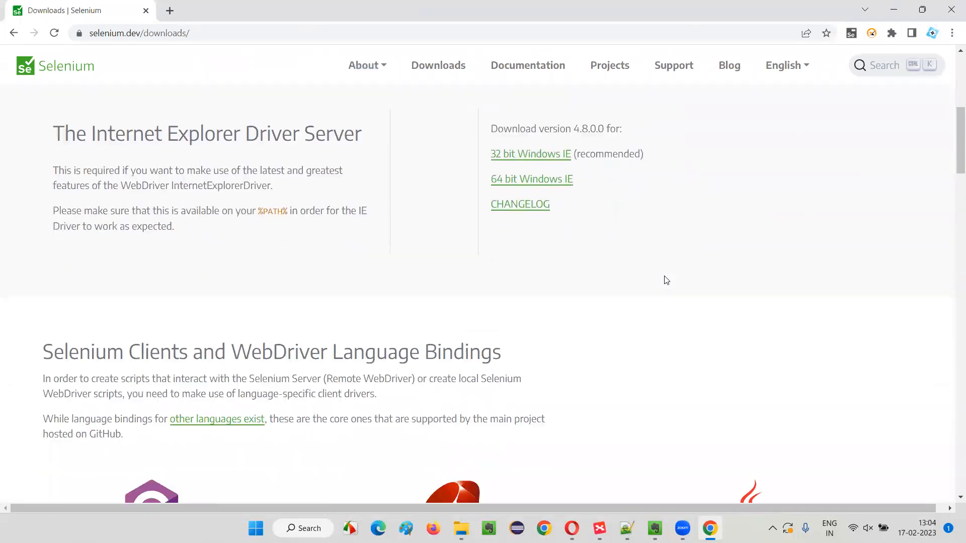
scroll(up, 3)
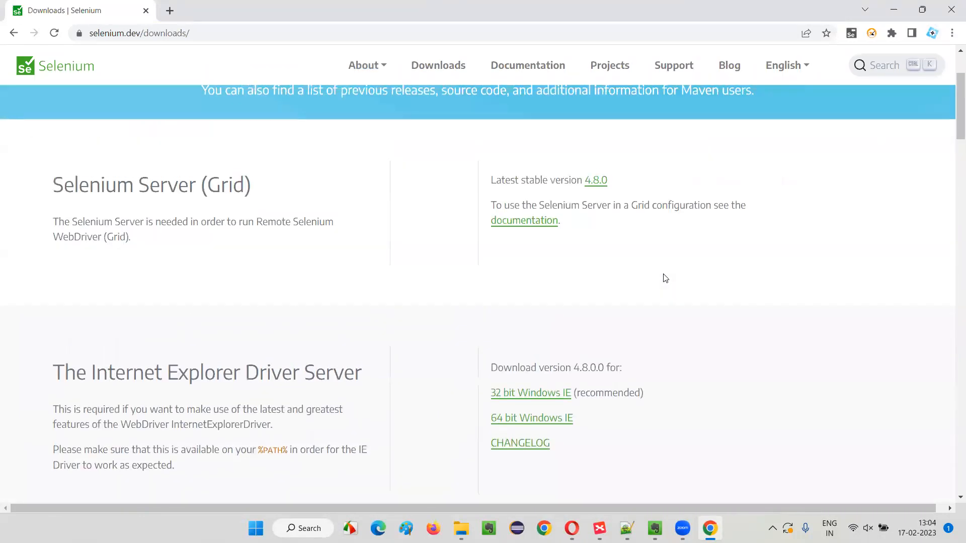
scroll(up, 3)
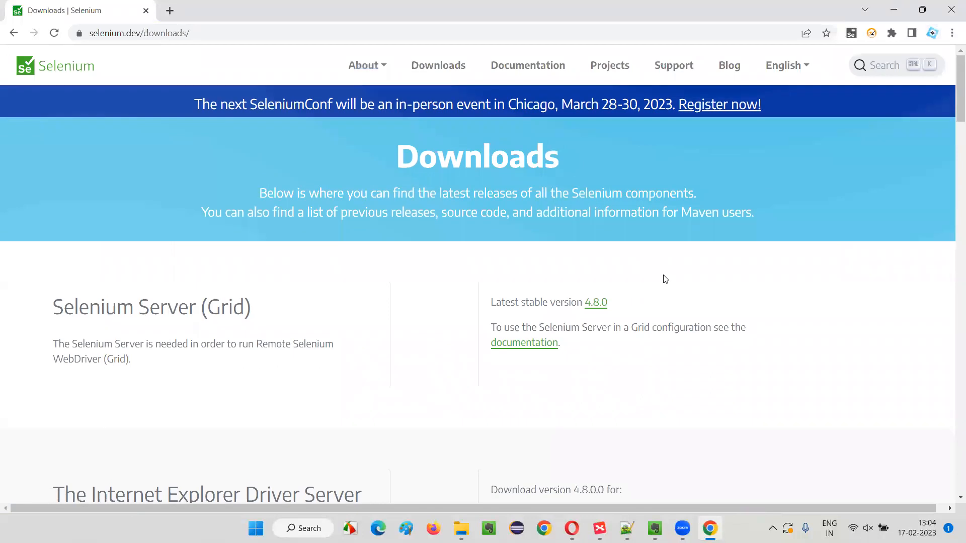
scroll(down, 3)
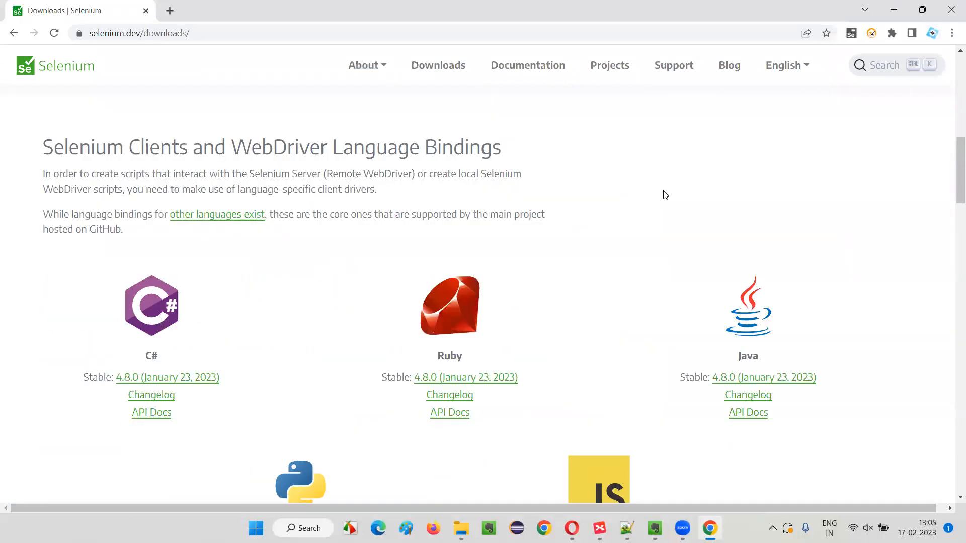
scroll(down, 3)
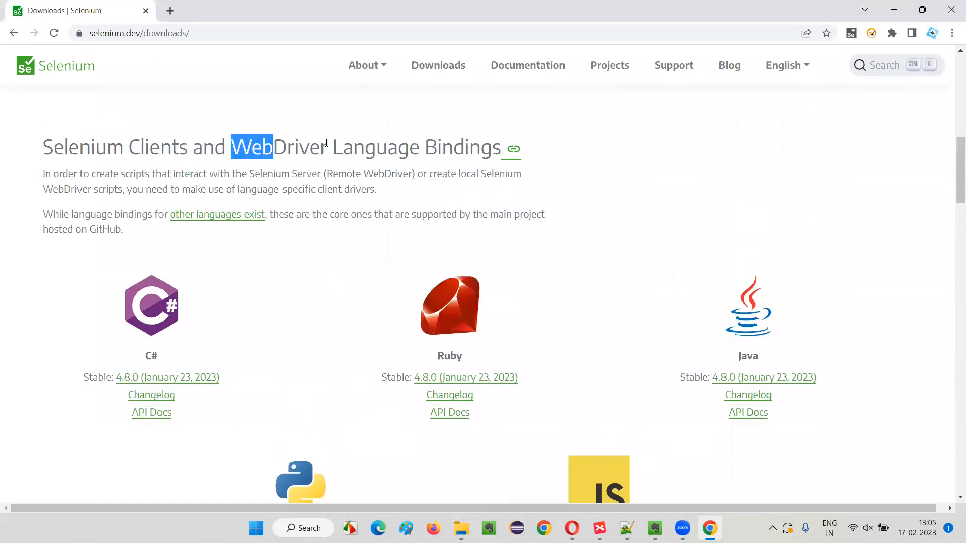
scroll(down, 3)
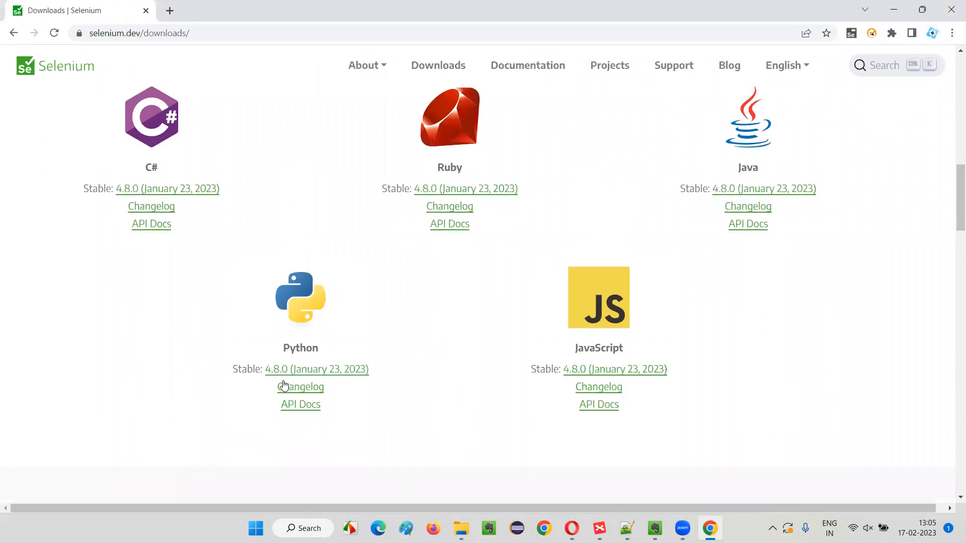
double_click(300, 347)
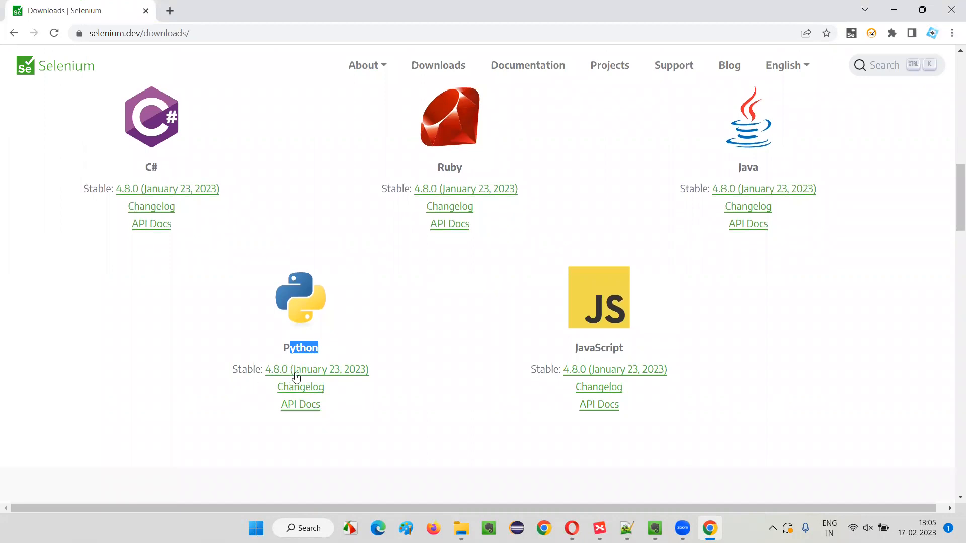
mouse_move(292, 375)
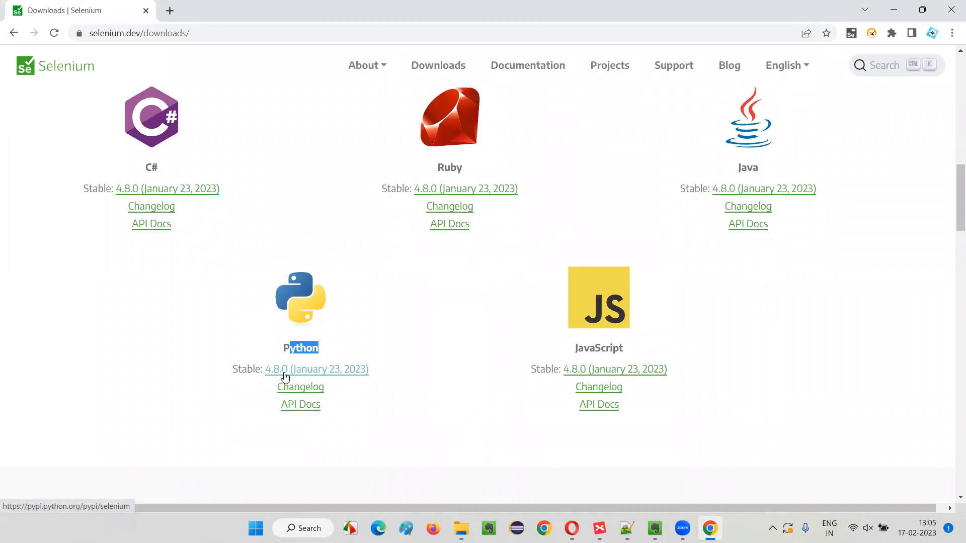
Show PyPI's selenium 4.8.0 page and highlight its package title with the pip install command
click(316, 369)
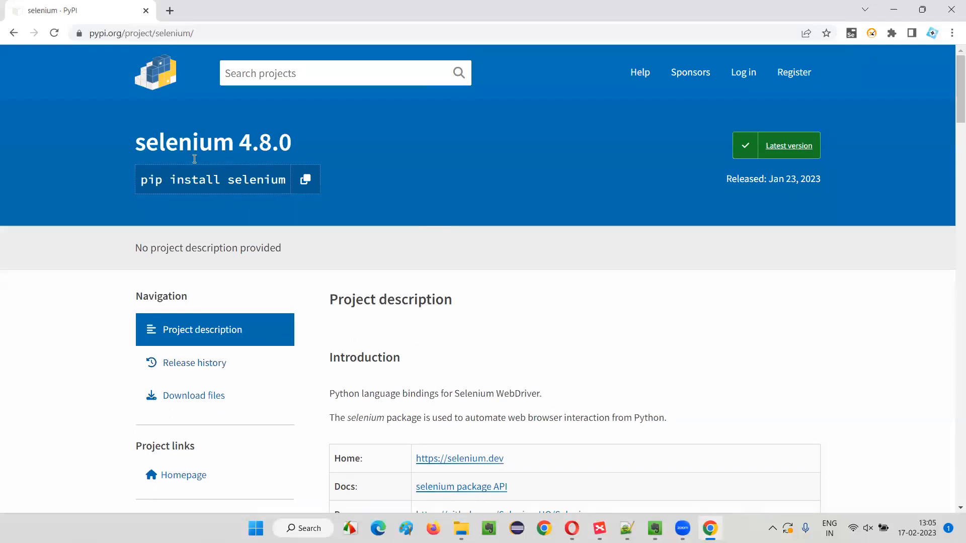
triple_click(213, 141)
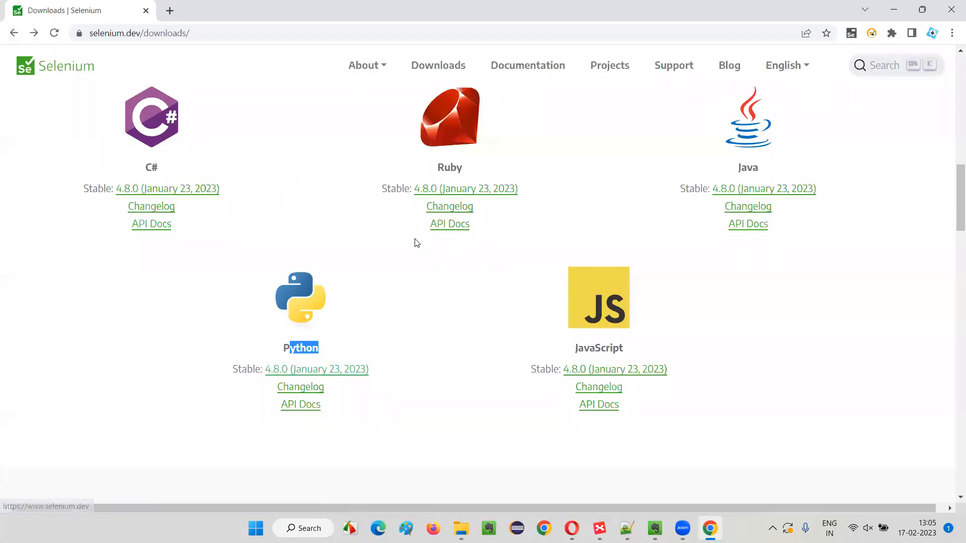
mouse_move(748, 146)
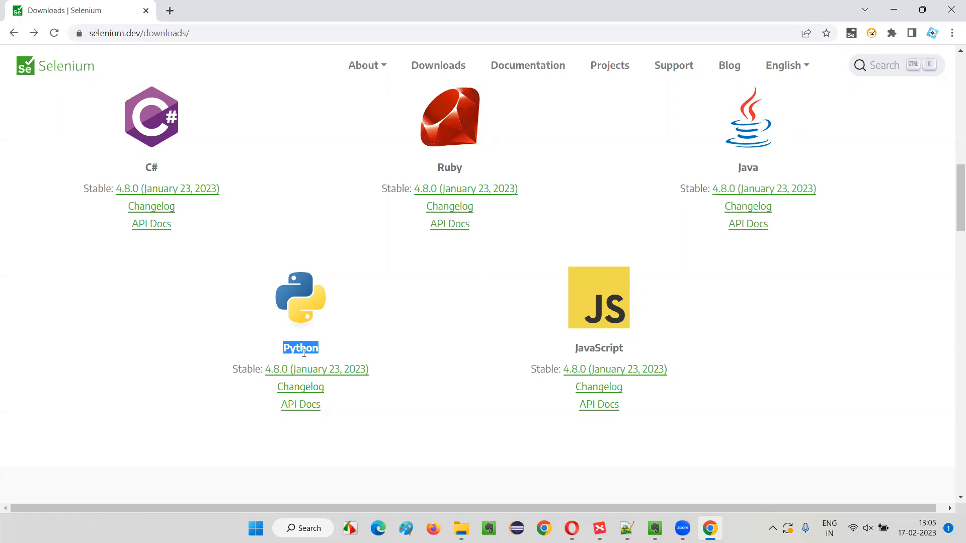
mouse_move(471, 341)
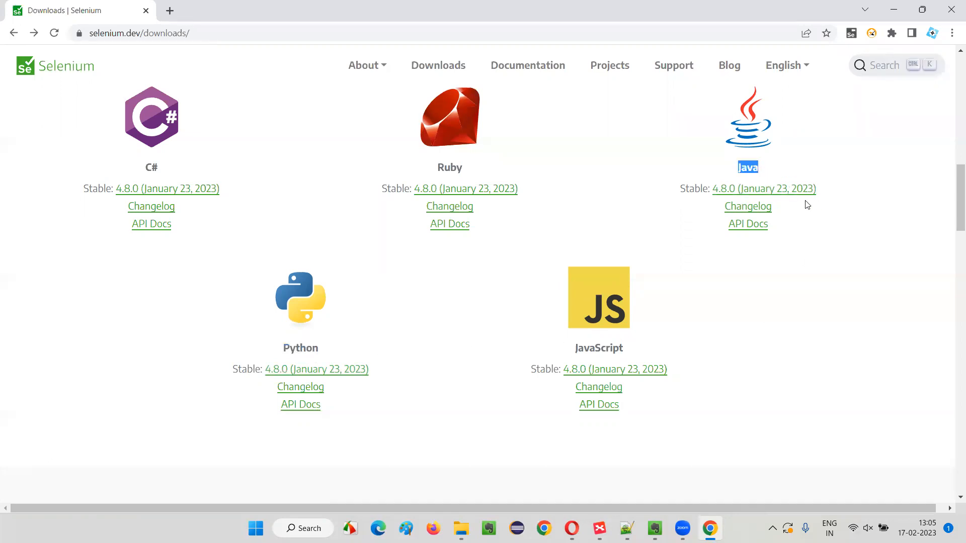
Start the selenium-java-4.8.0.zip download, then cancel it from the download bar
click(763, 188)
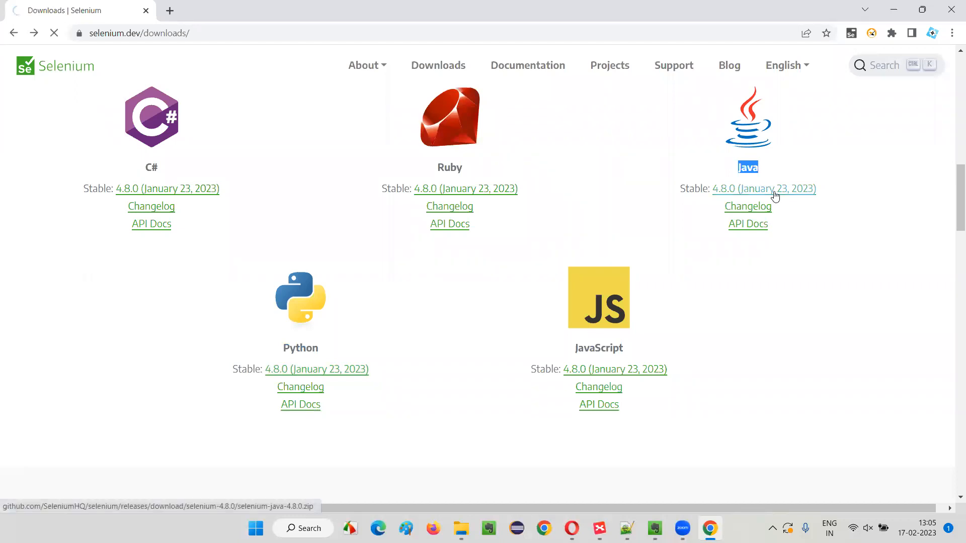
click(762, 188)
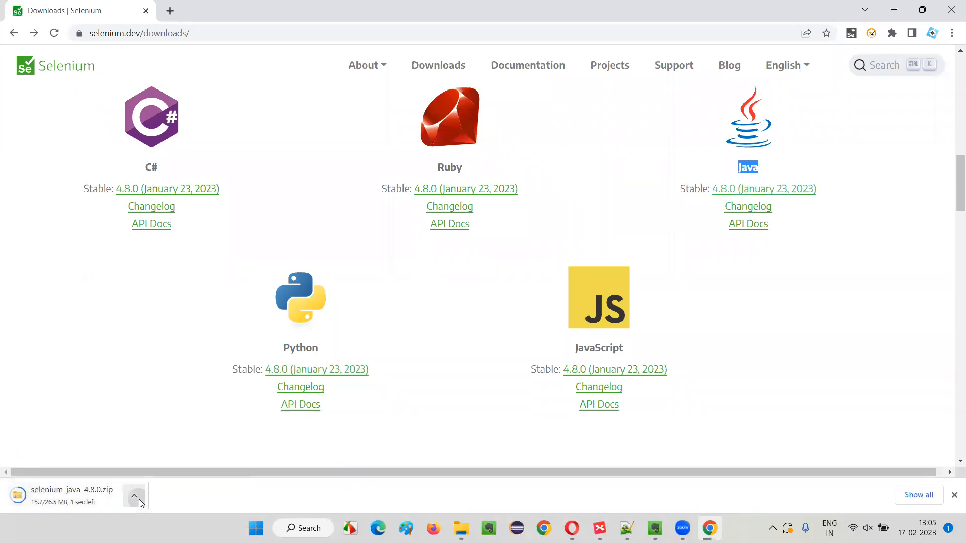
click(134, 495)
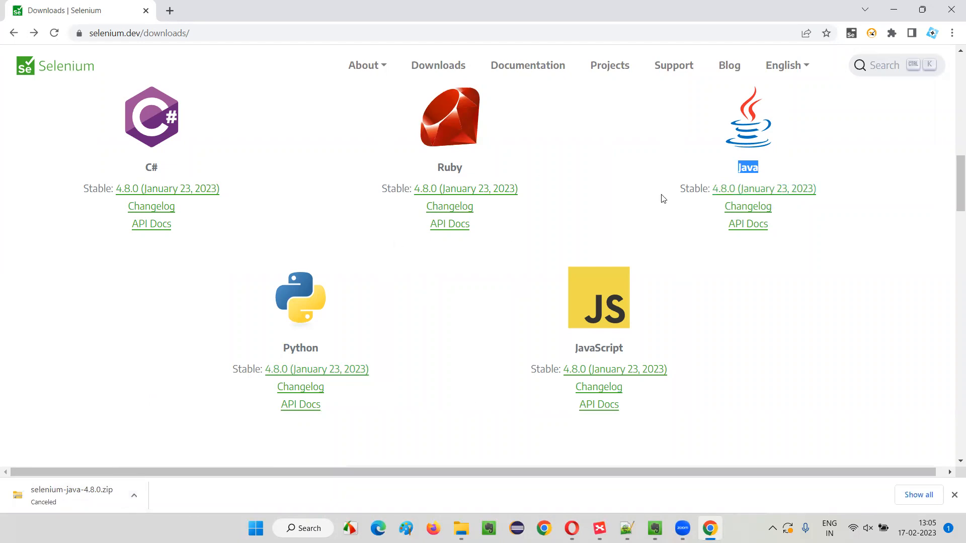
mouse_move(748, 287)
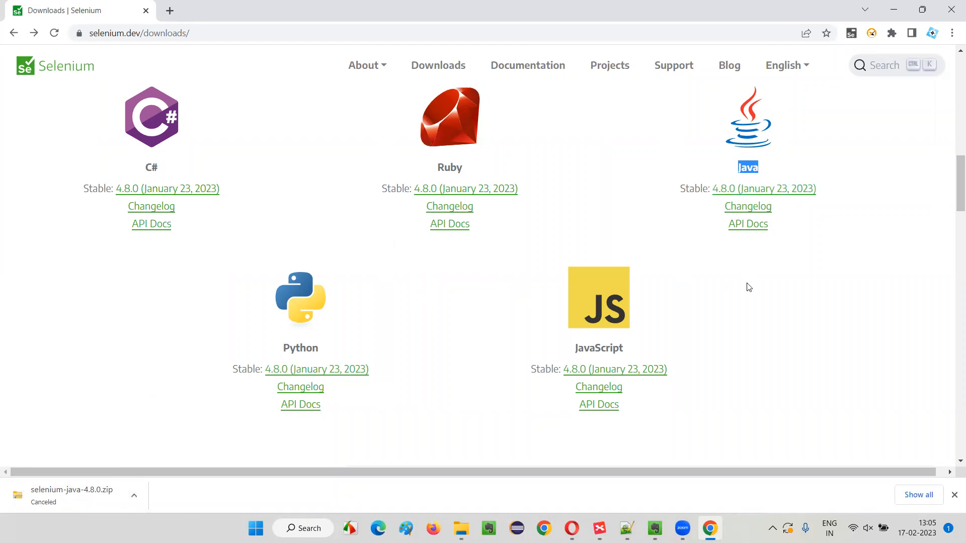
mouse_move(48, 512)
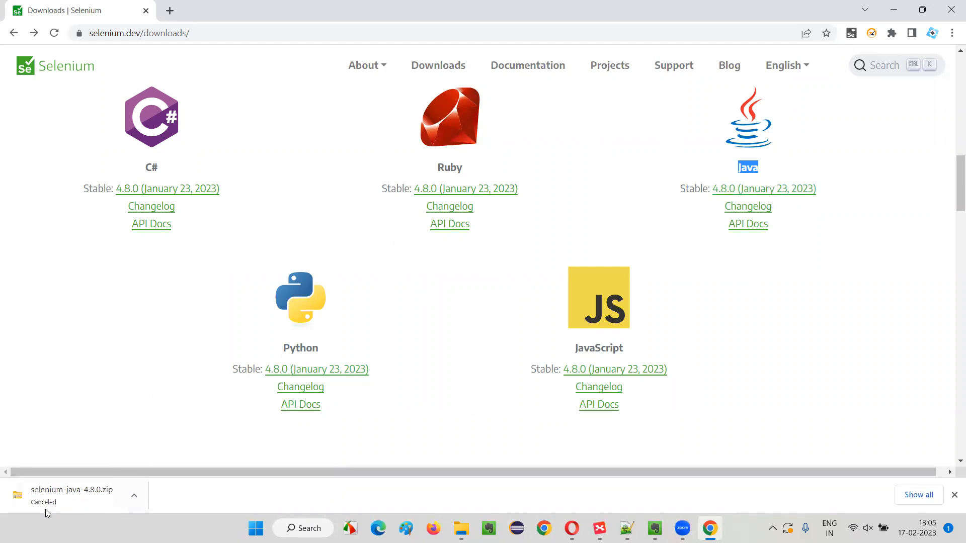
mouse_move(759, 211)
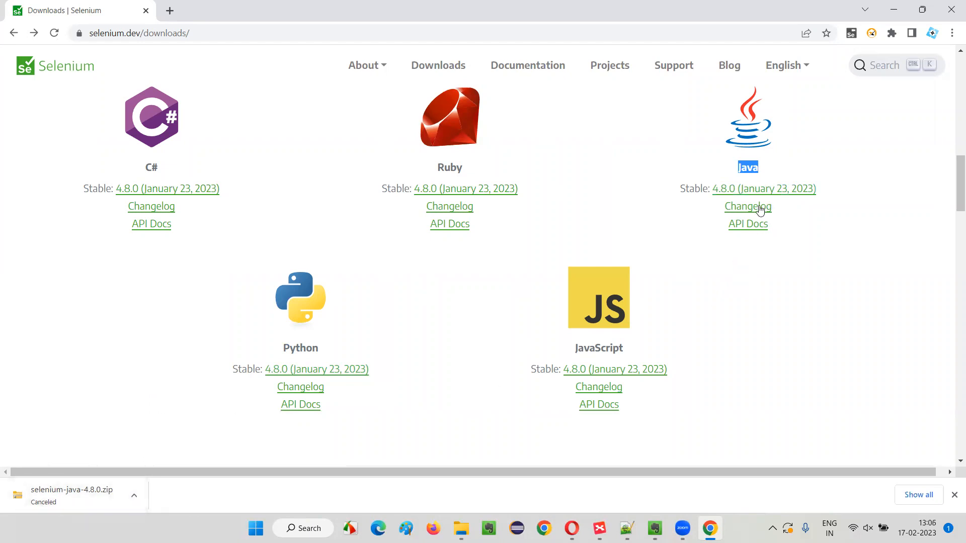
mouse_move(500, 389)
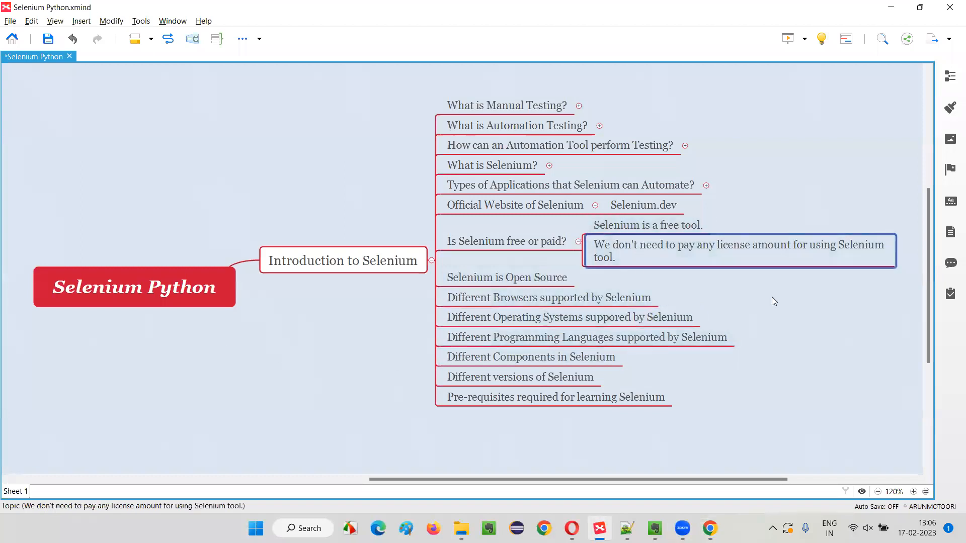
mouse_move(797, 263)
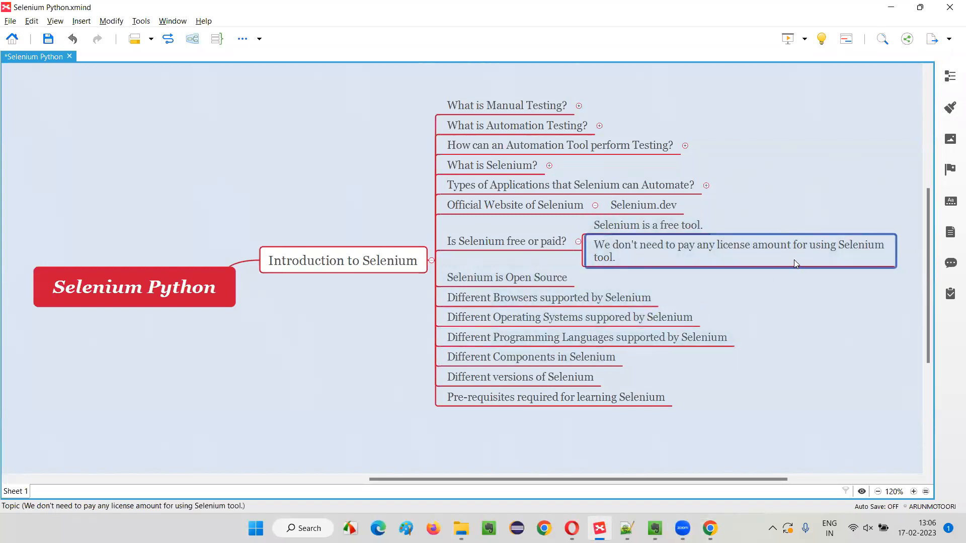
Reselect 'Is Selenium free or paid?' in XMind showing its two notes about being free
click(506, 240)
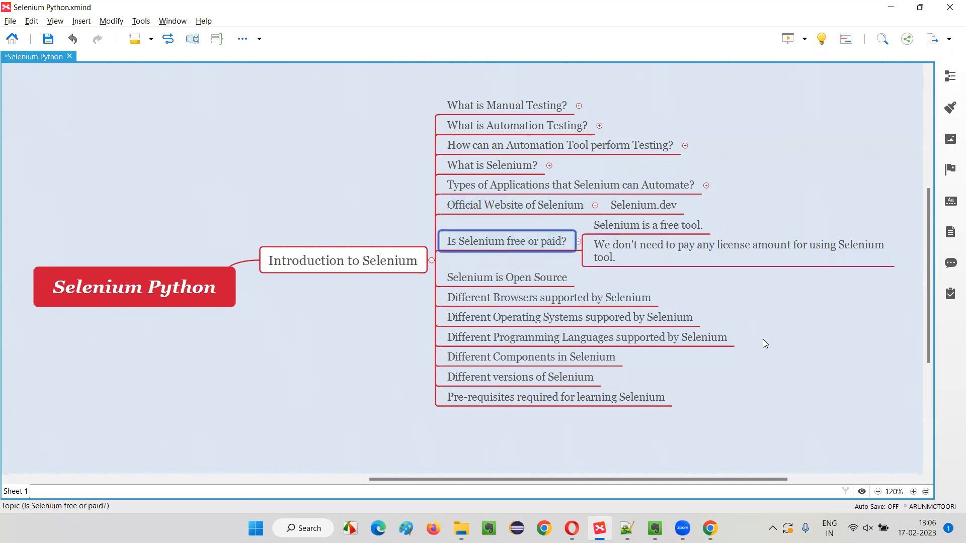
mouse_move(761, 339)
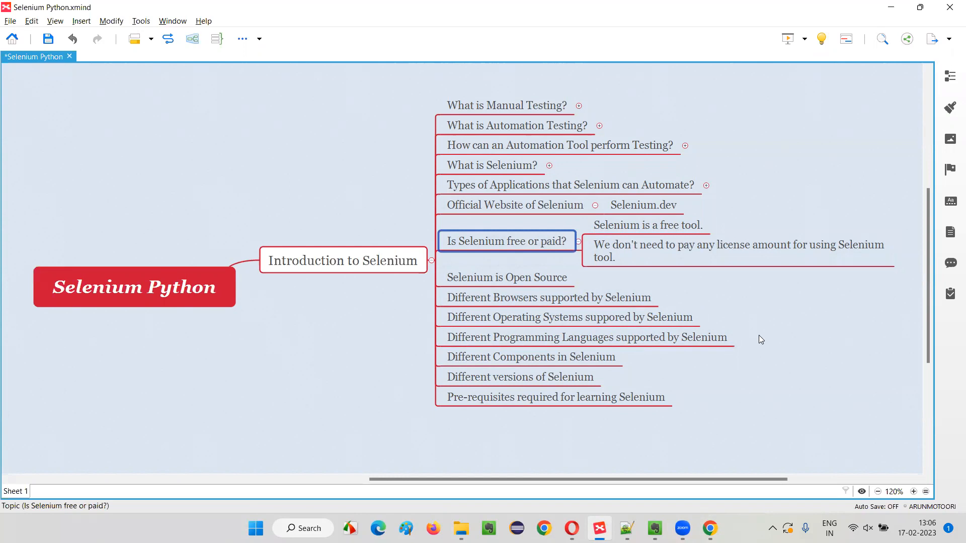
mouse_move(525, 252)
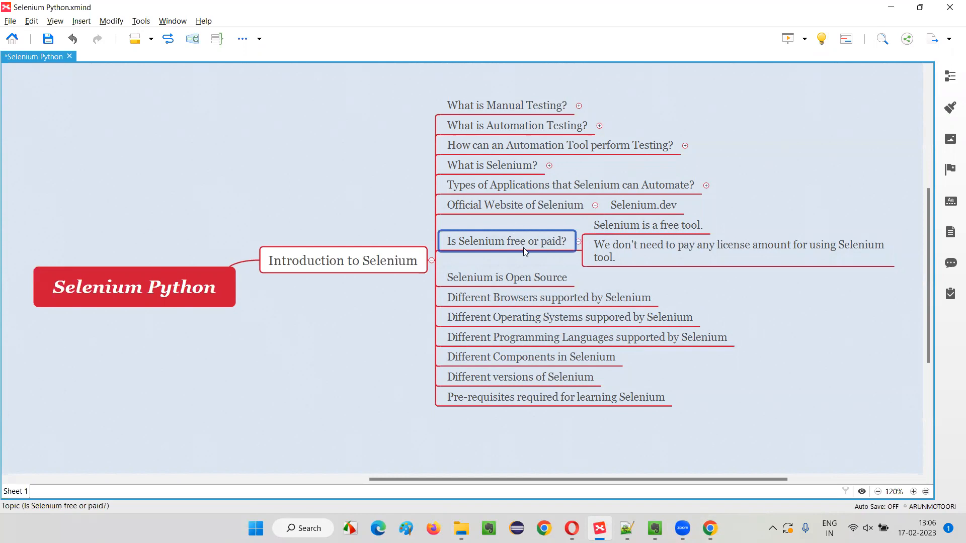
mouse_move(526, 258)
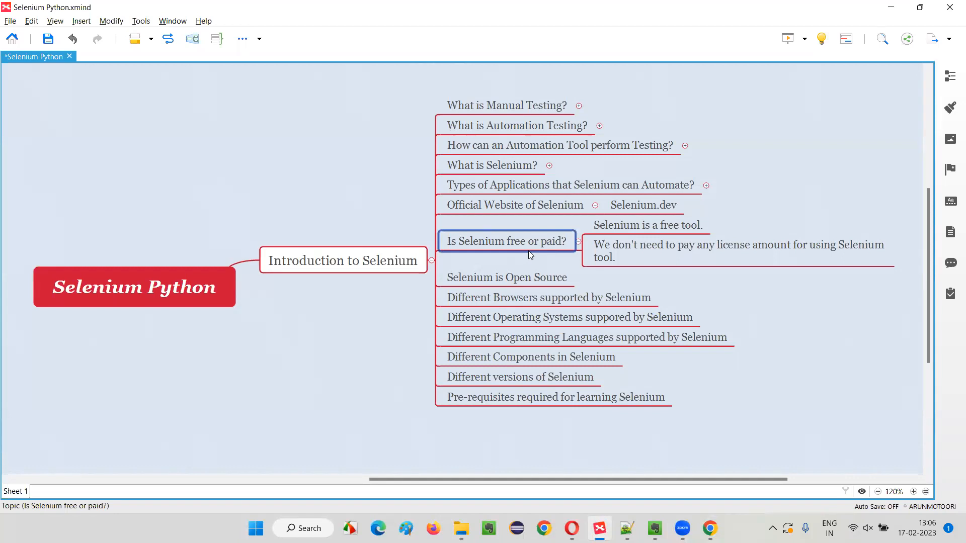
mouse_move(564, 247)
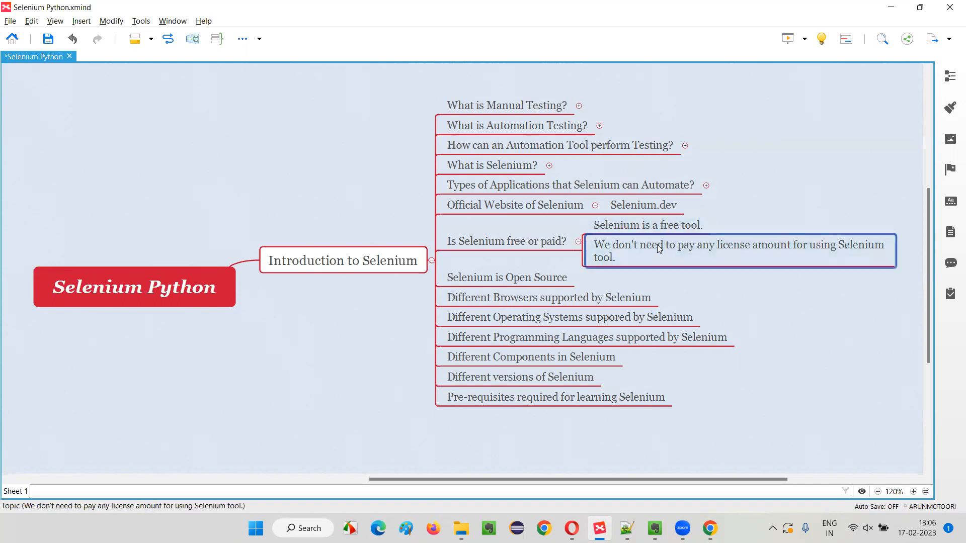
click(505, 240)
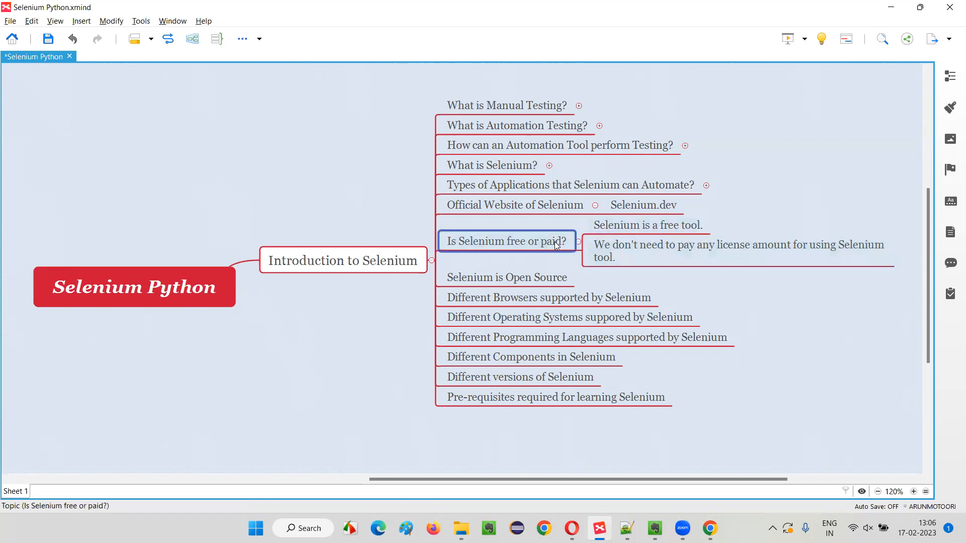
mouse_move(794, 296)
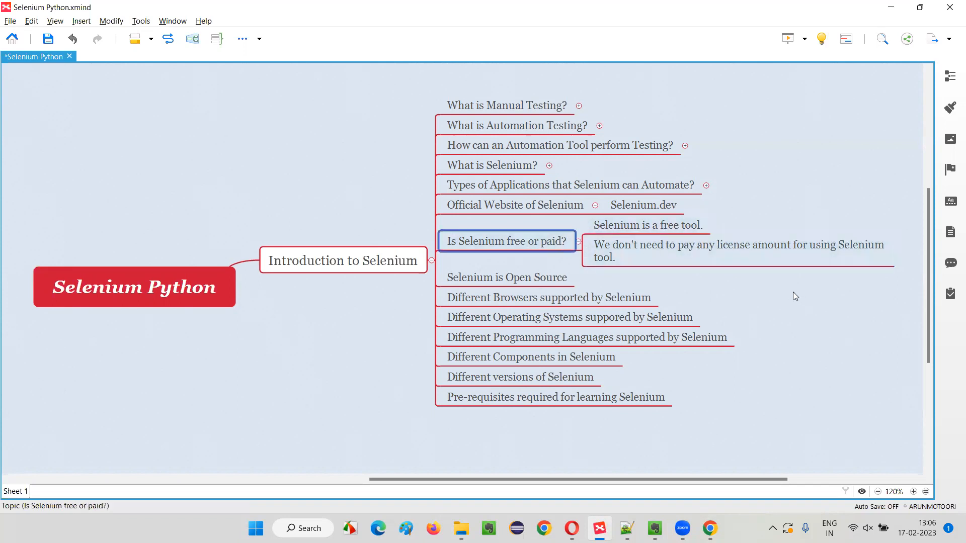